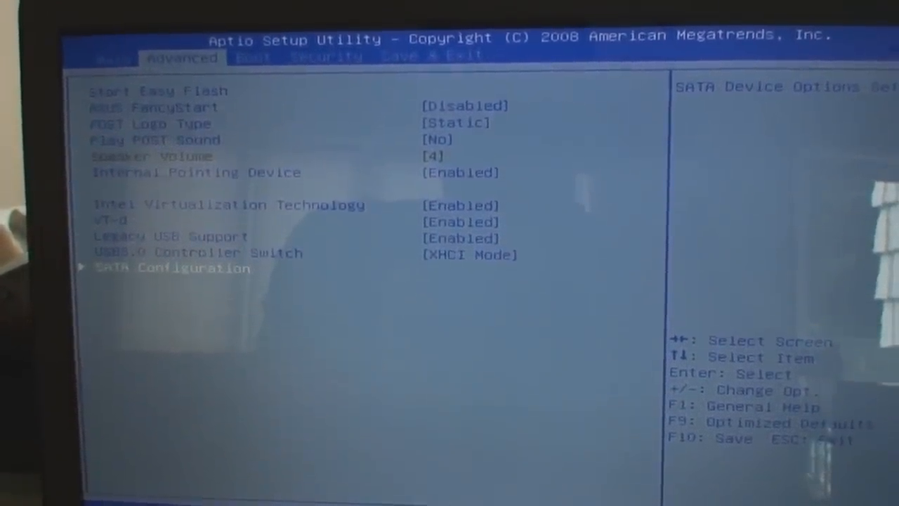
# Step: Page rightward through the BIOS tabs past Boot, Security and on to the Advanced page
pyautogui.press('Right')
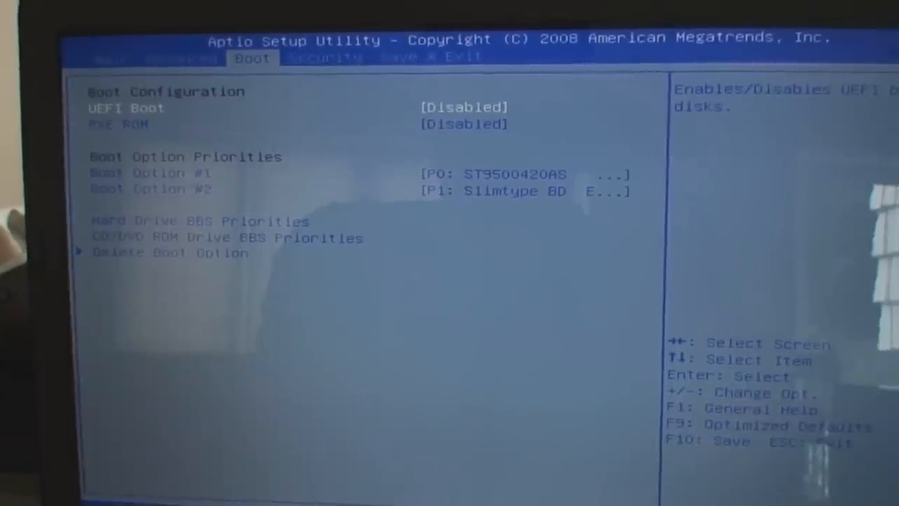
pyautogui.press('Right')
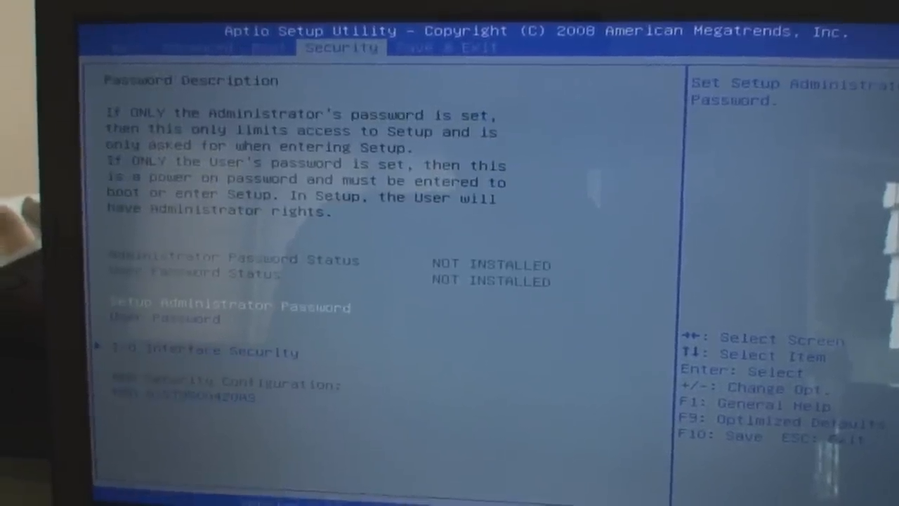
pyautogui.press('right')
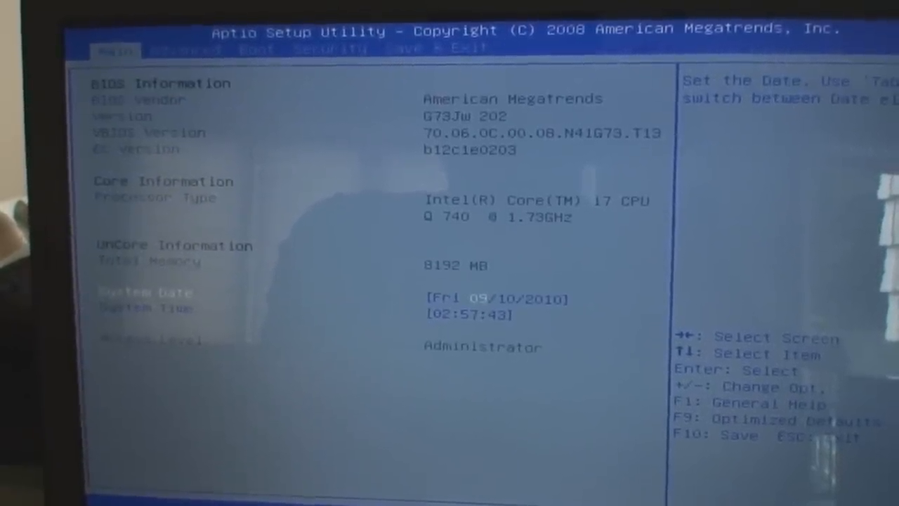
pyautogui.press('right')
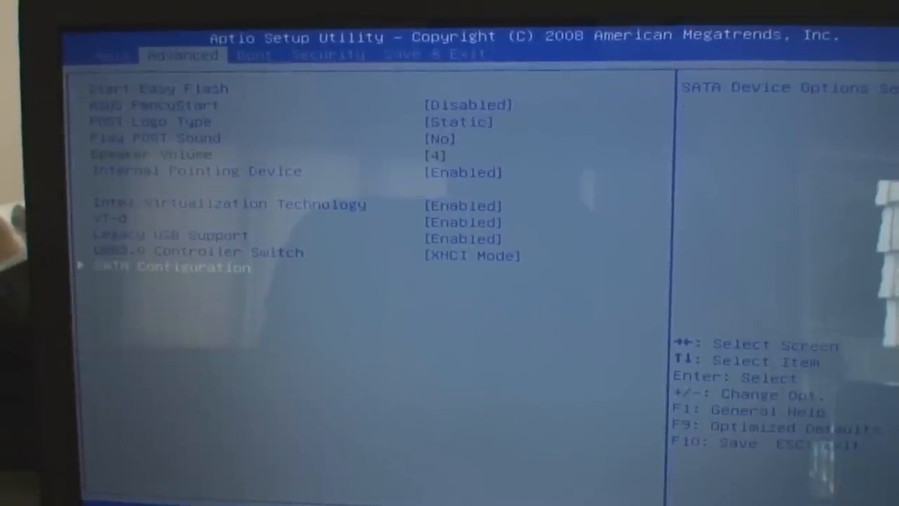
pyautogui.press('right')
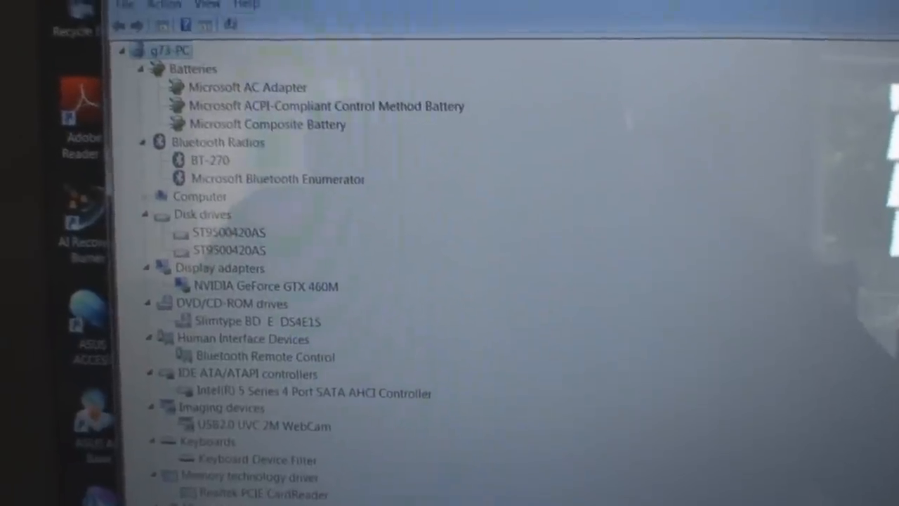
# Step: Scroll down to the Temperatures section showing CPU 70 °C, GPU, both HDDs and CPU fan 3100 RPM
pyautogui.scroll(-3)
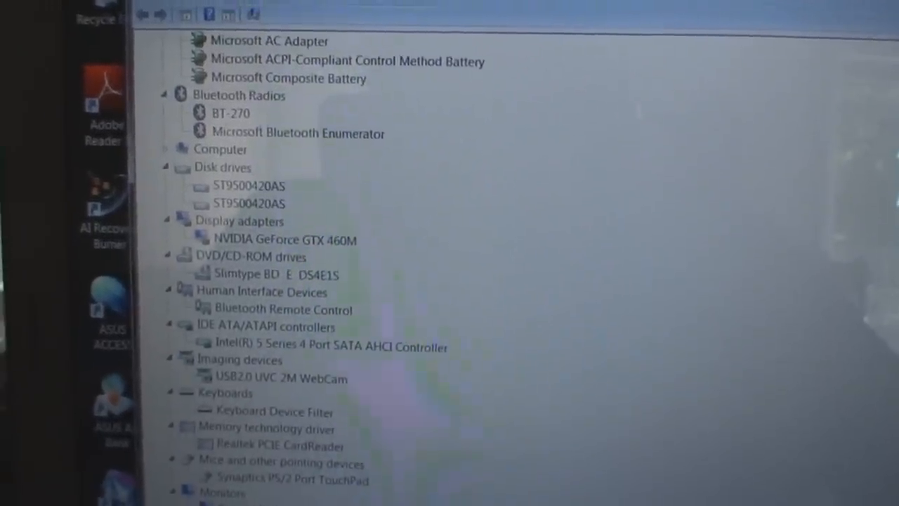
pyautogui.scroll(-3)
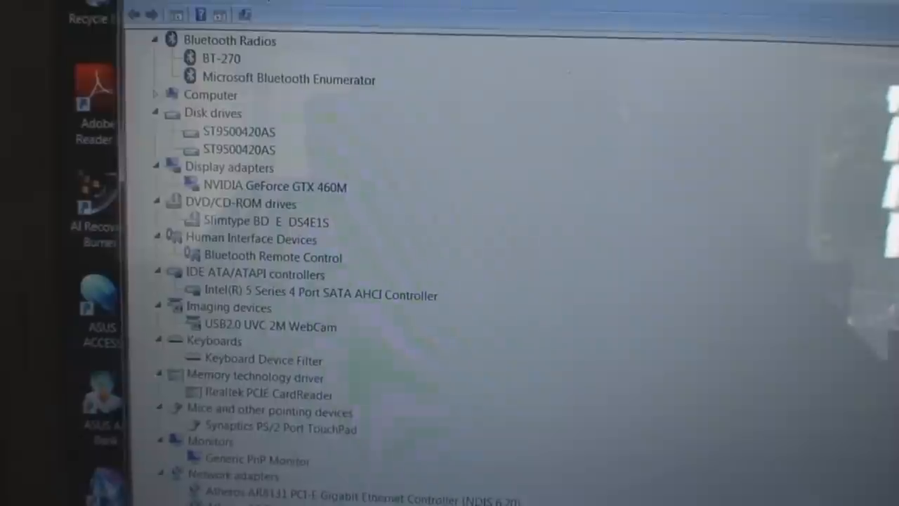
pyautogui.scroll(-3)
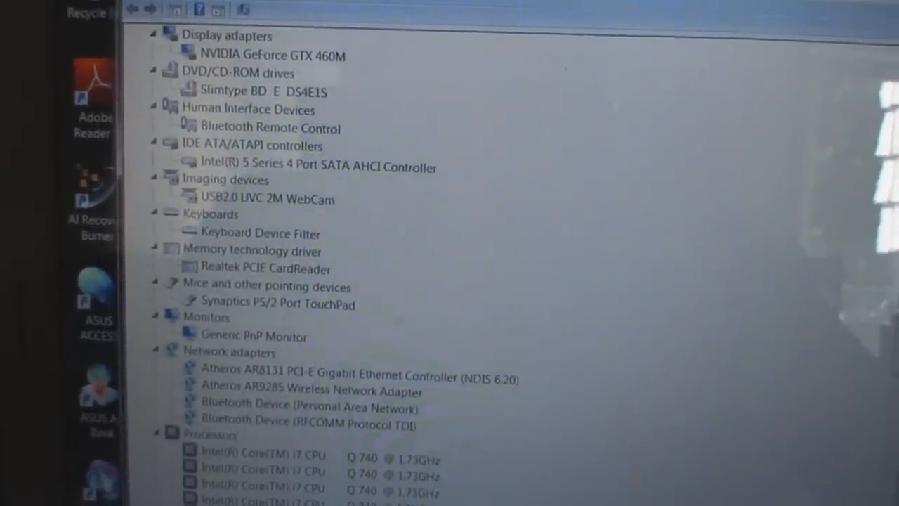
pyautogui.scroll(-3)
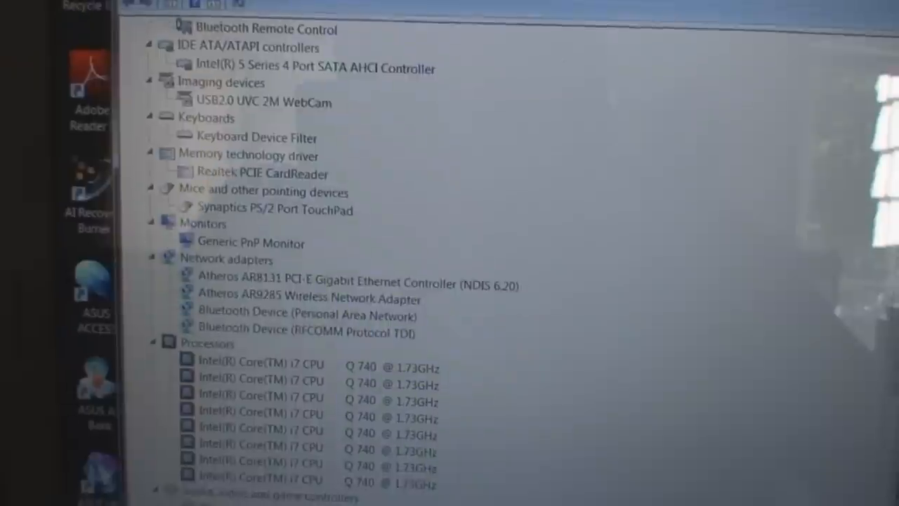
pyautogui.scroll(-3)
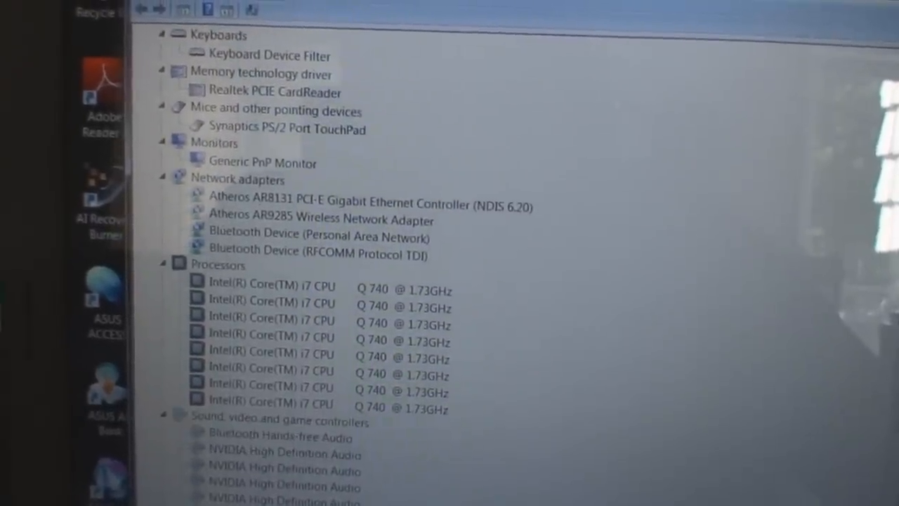
pyautogui.scroll(-3)
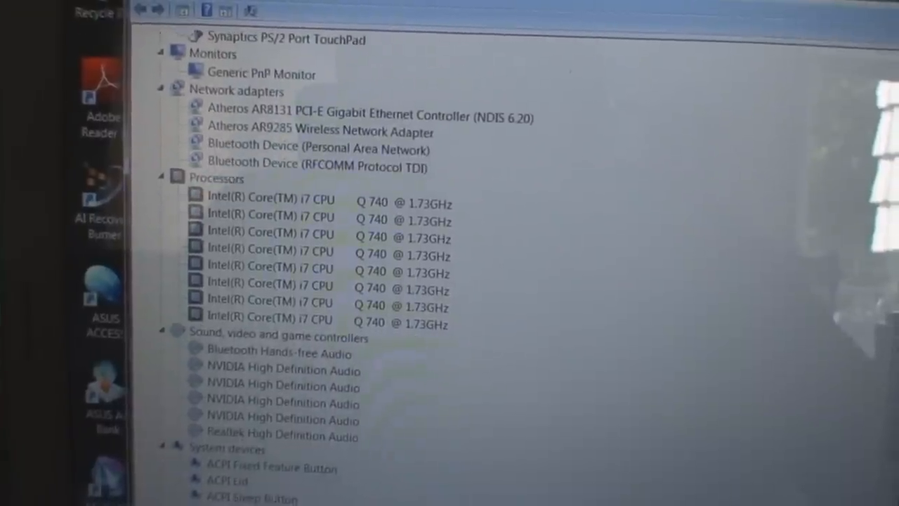
pyautogui.scroll(-3)
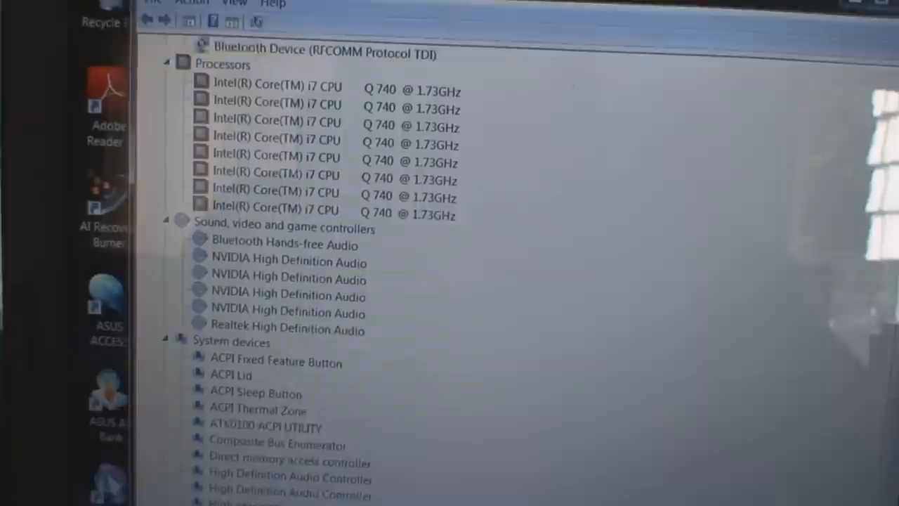
pyautogui.scroll(-3)
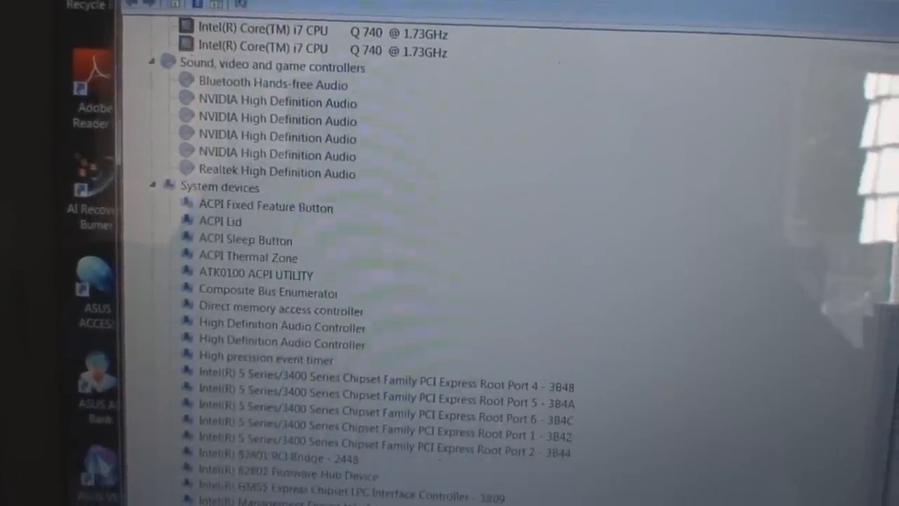
pyautogui.scroll(-3)
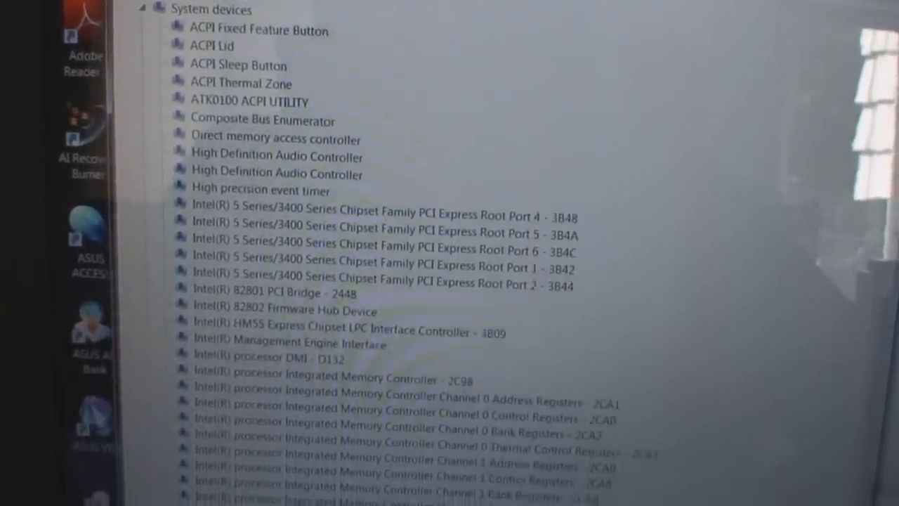
pyautogui.scroll(-3)
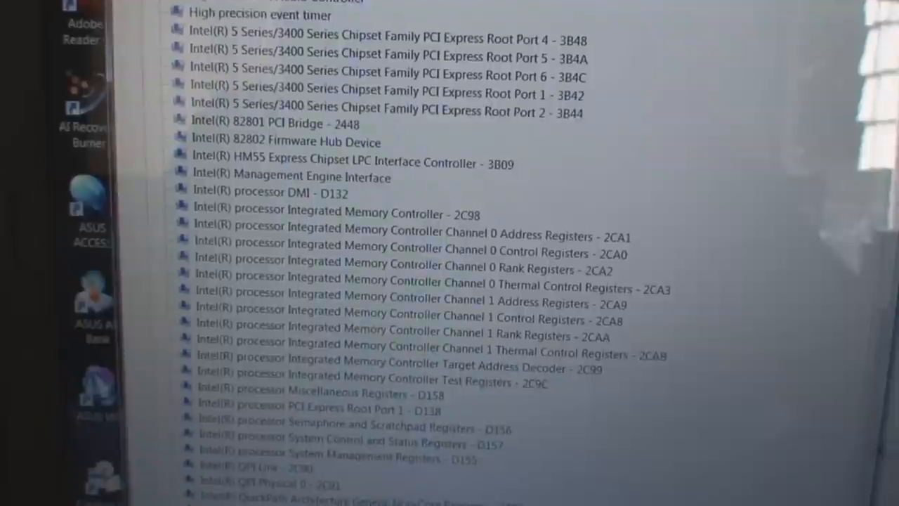
pyautogui.scroll(-3)
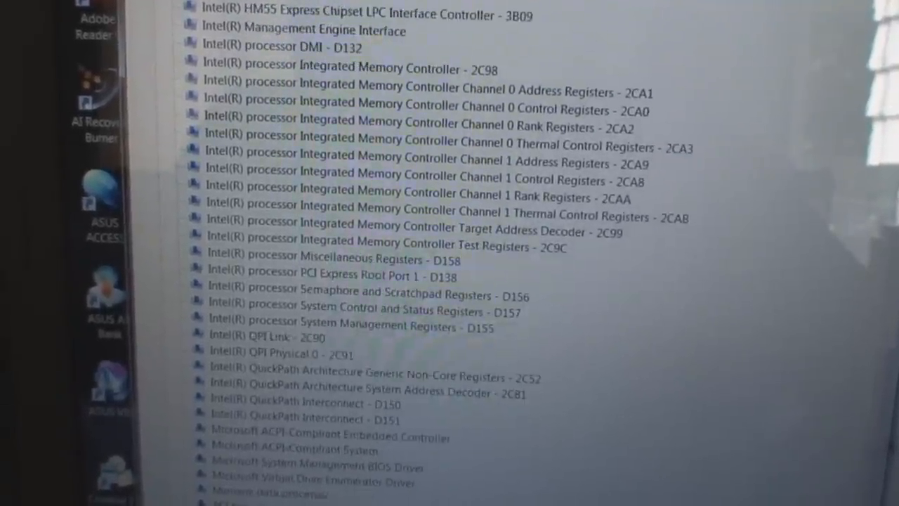
pyautogui.scroll(-3)
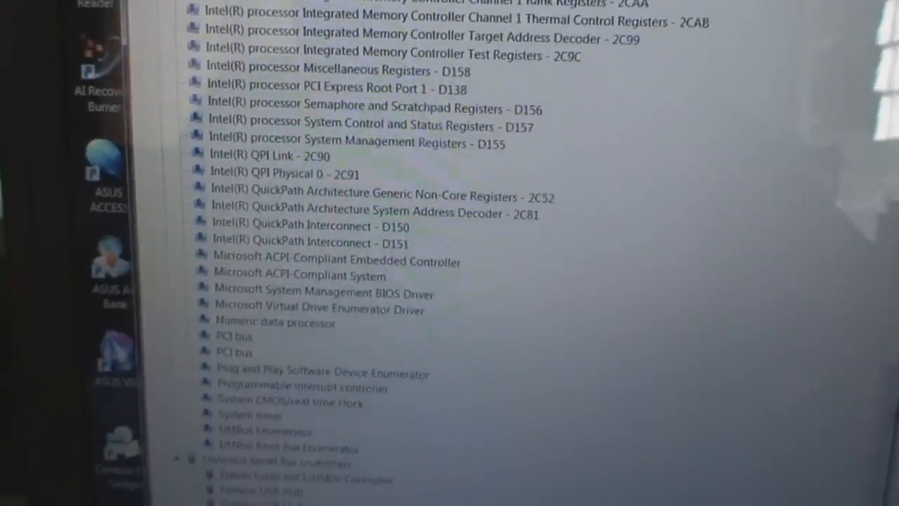
pyautogui.scroll(-3)
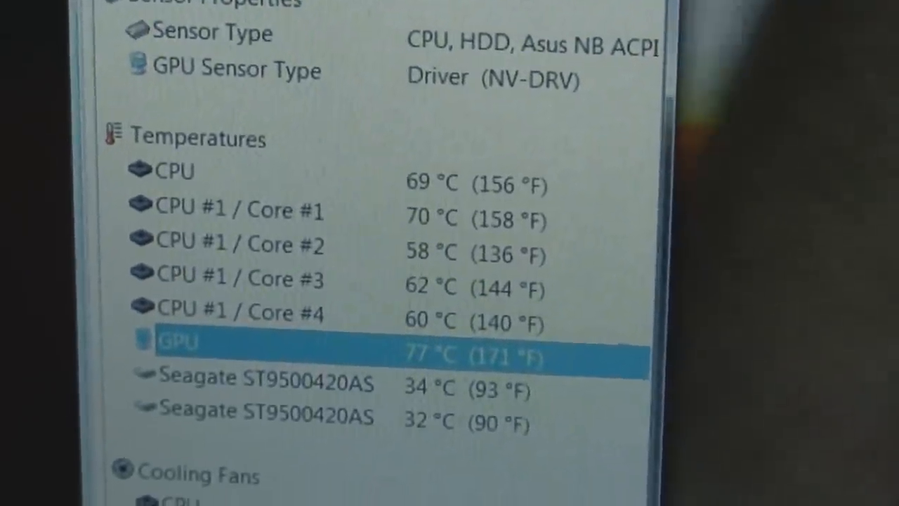
pyautogui.scroll(-3)
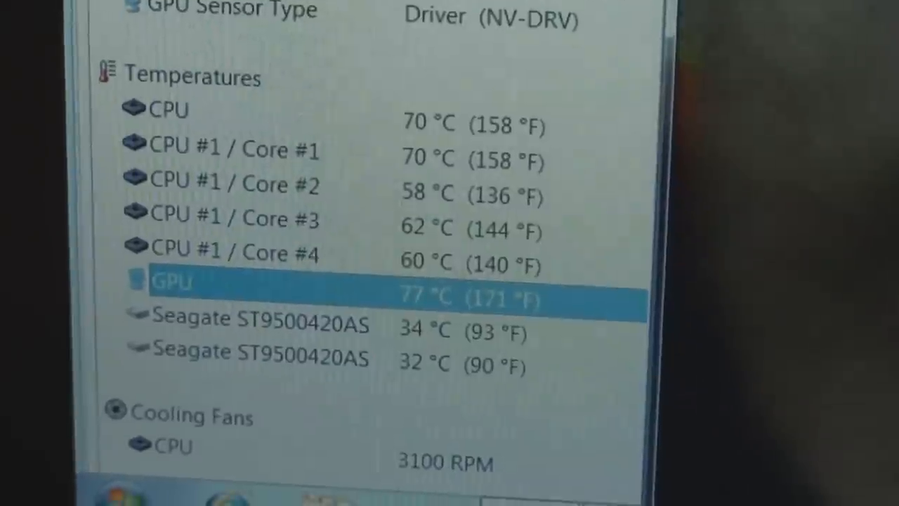